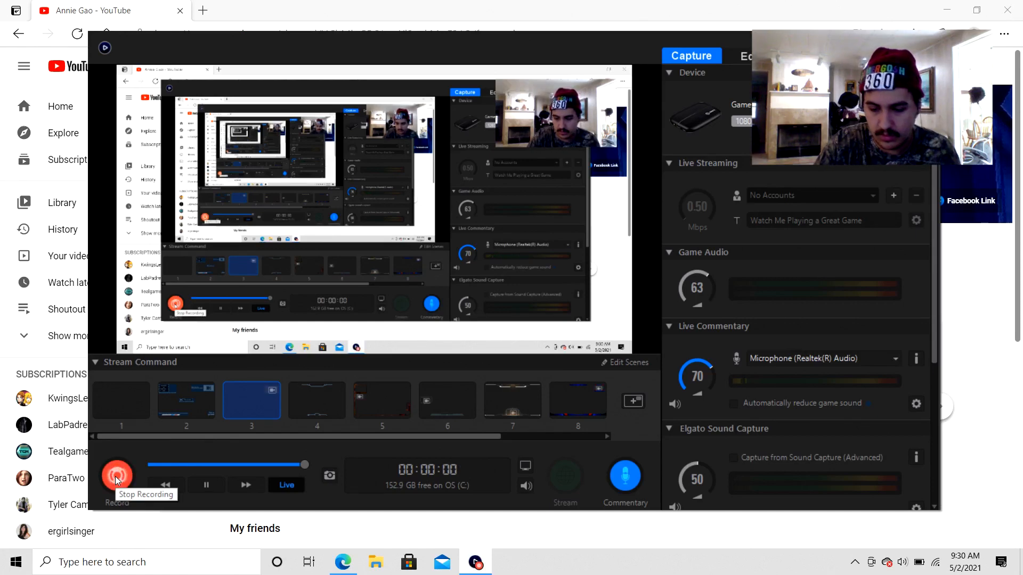
Start the recording in Game Capture HD and reveal the YouTube channel page.
left_click(116, 475)
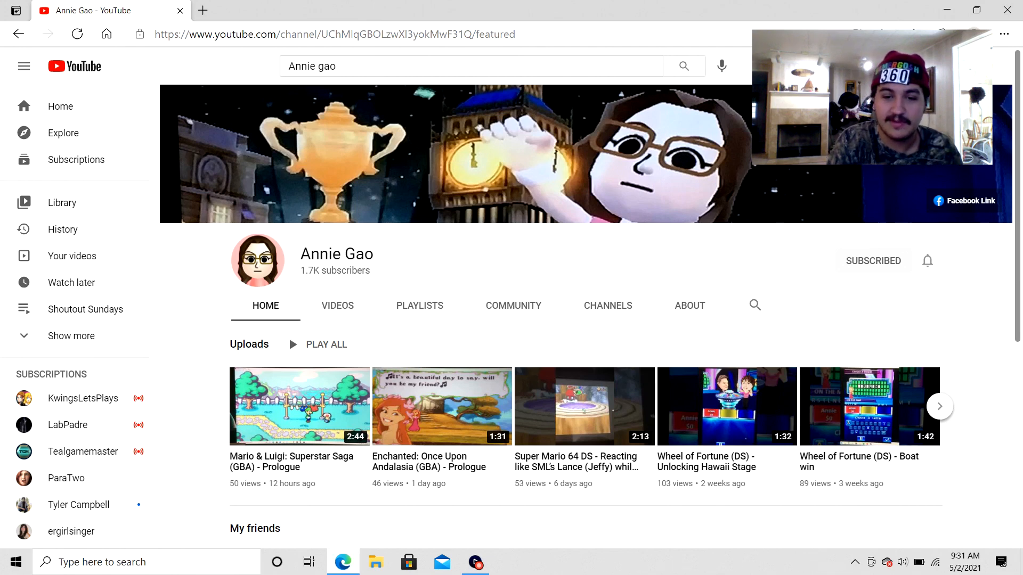
mouse_move(276, 436)
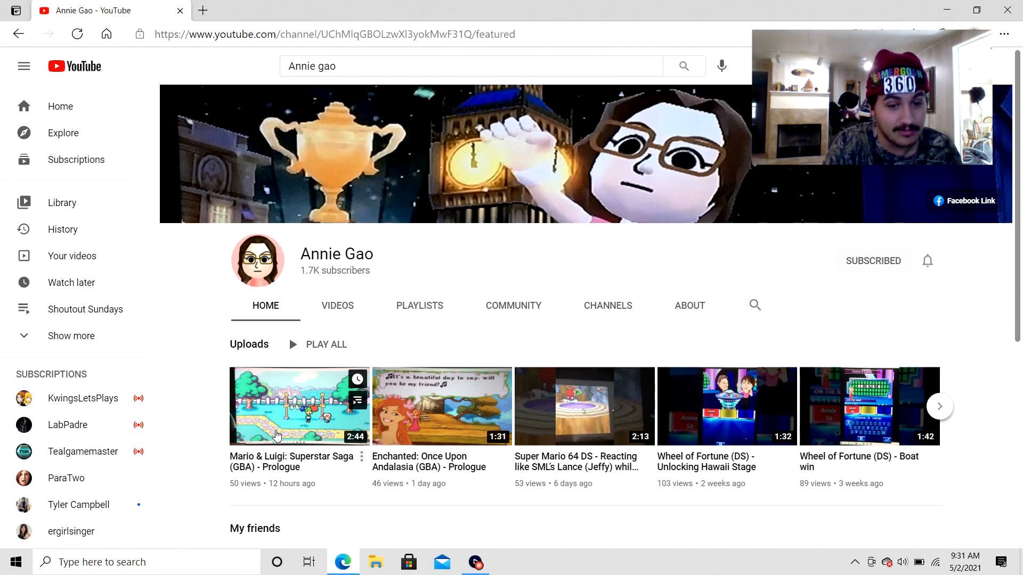
mouse_move(293, 397)
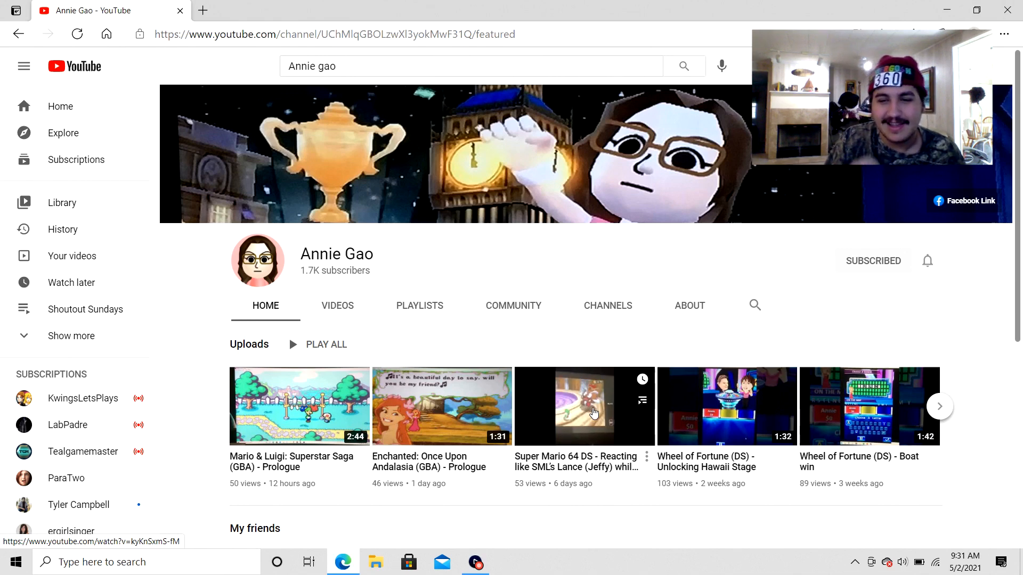
mouse_move(946, 408)
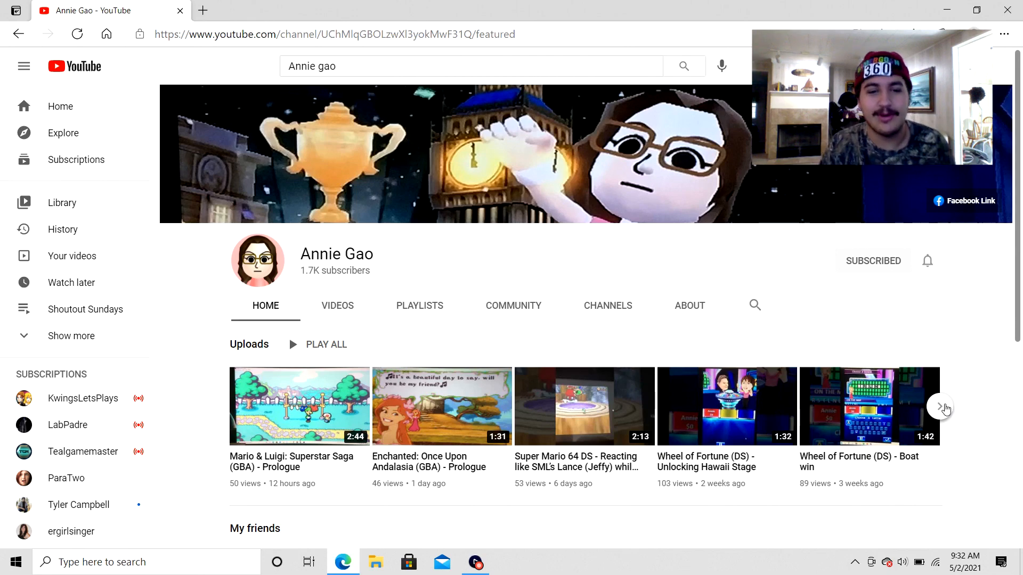
left_click(942, 405)
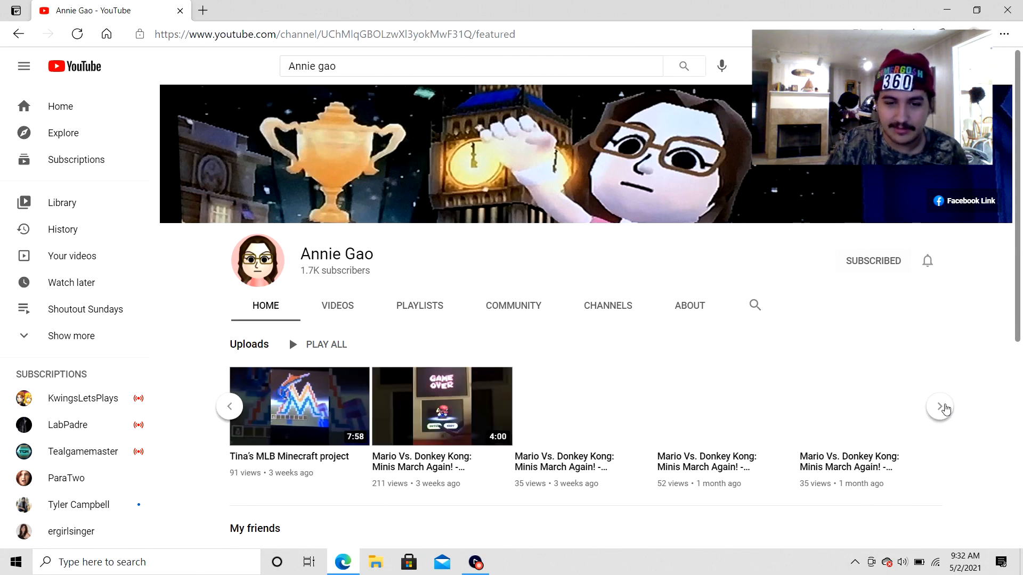
left_click(940, 406)
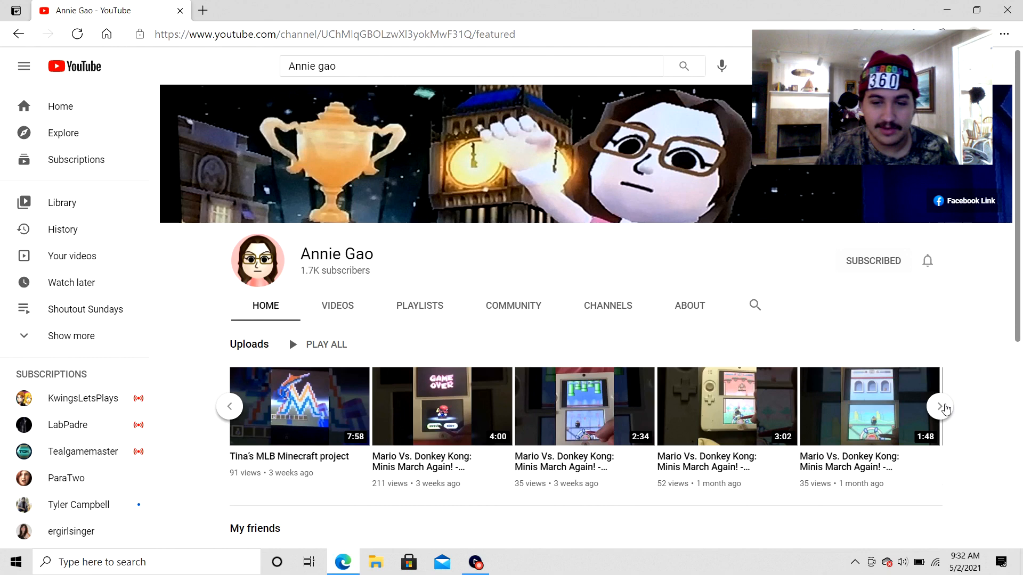
left_click(940, 406)
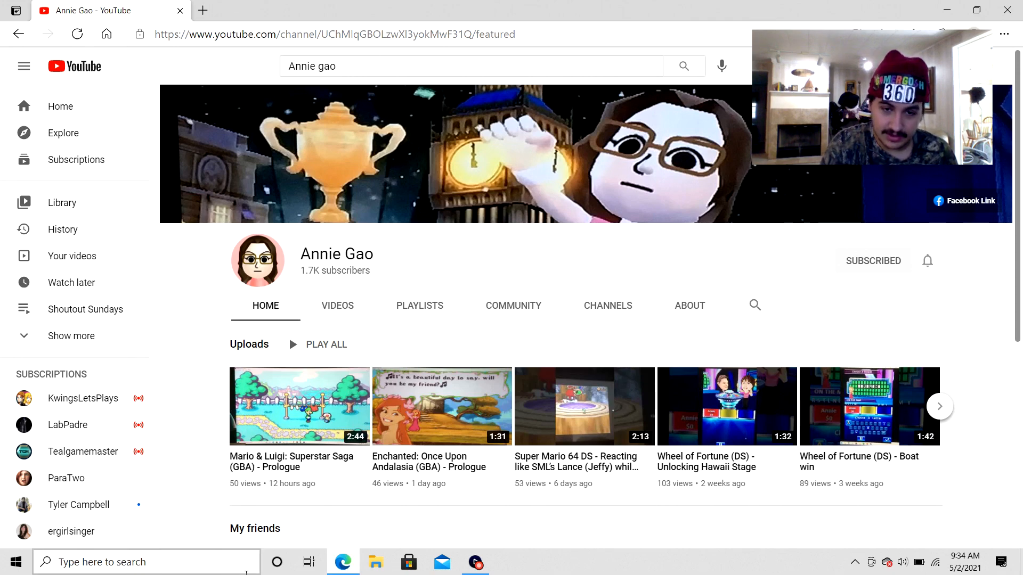
mouse_move(475, 561)
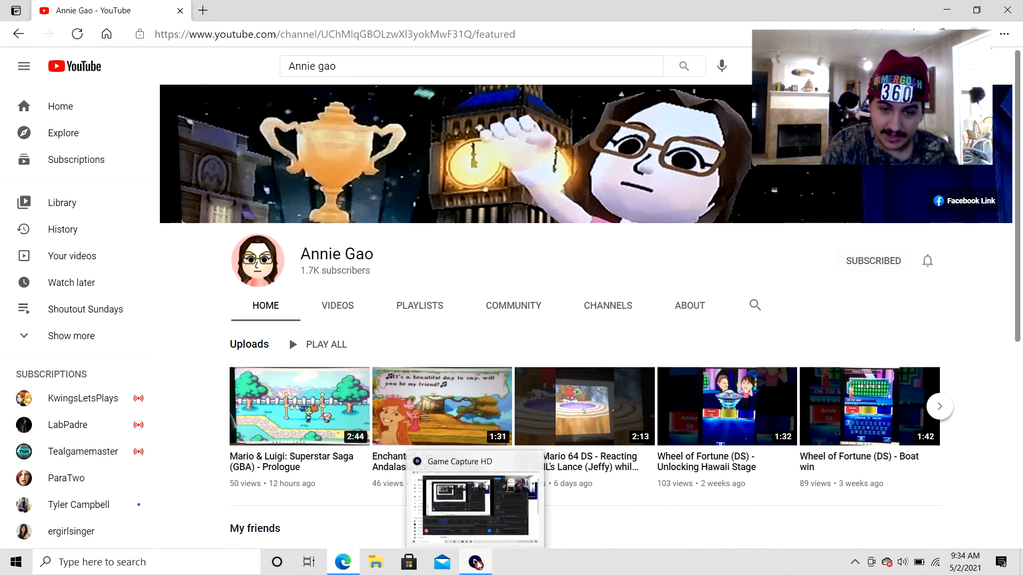
Restore the Game Capture HD window from the taskbar and stop the recording at 00:03:29.
left_click(476, 561)
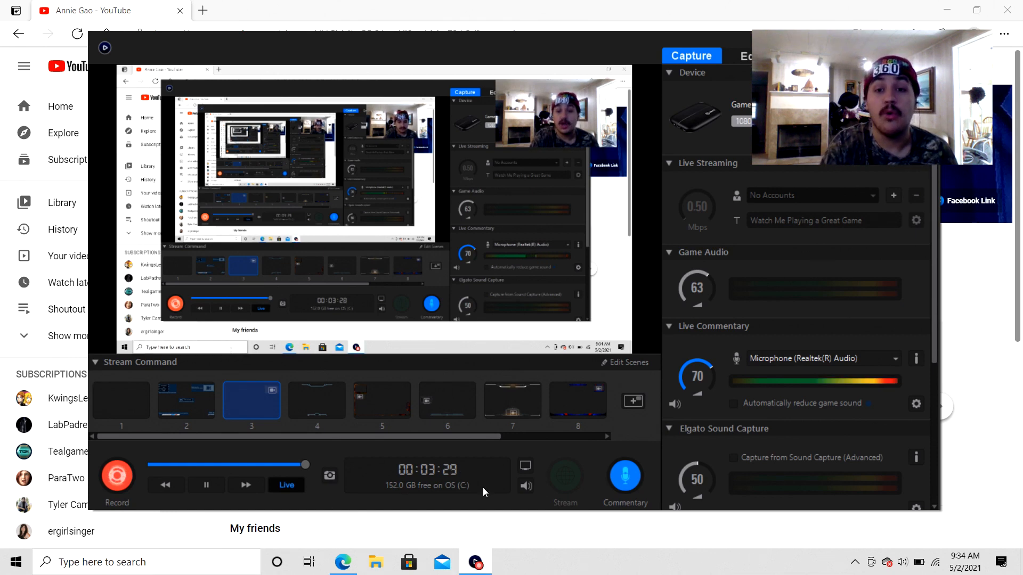
mouse_move(117, 475)
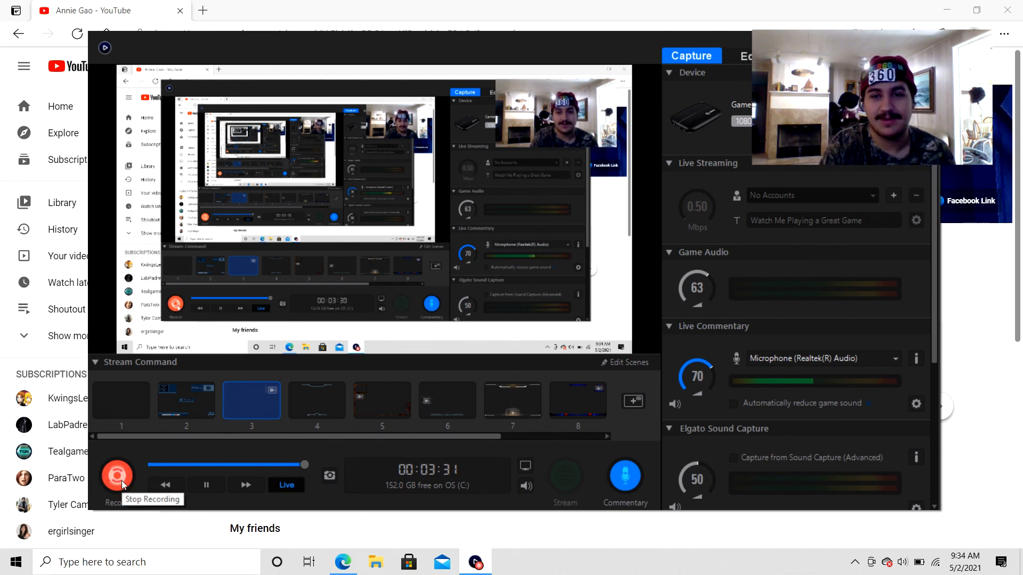